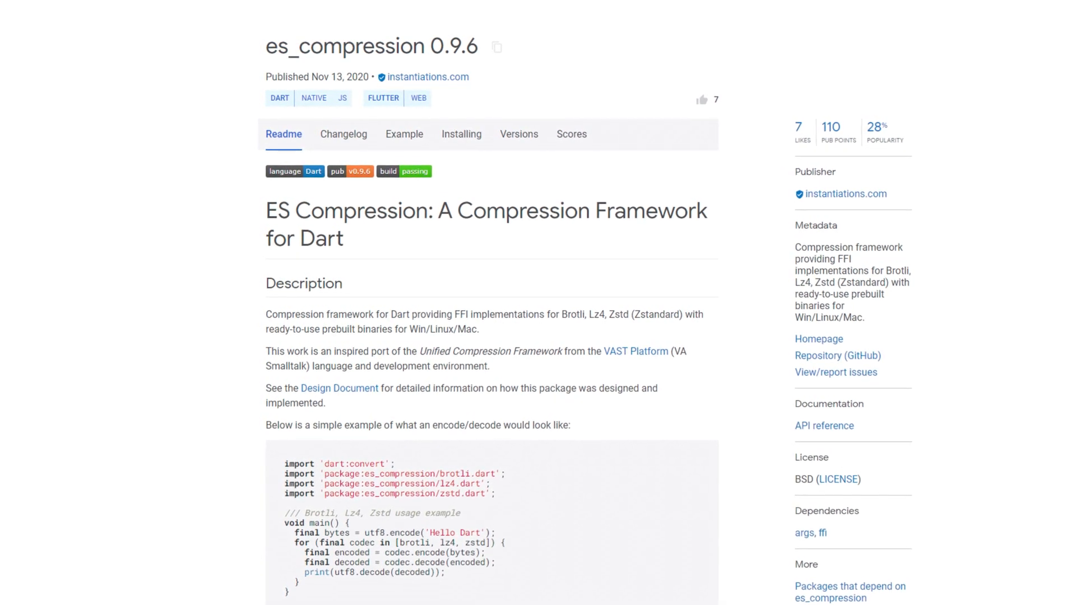
Scroll the es_compression readme, then open the Flutter Take 5 Master Detail Scaffold video
scroll(down, 3)
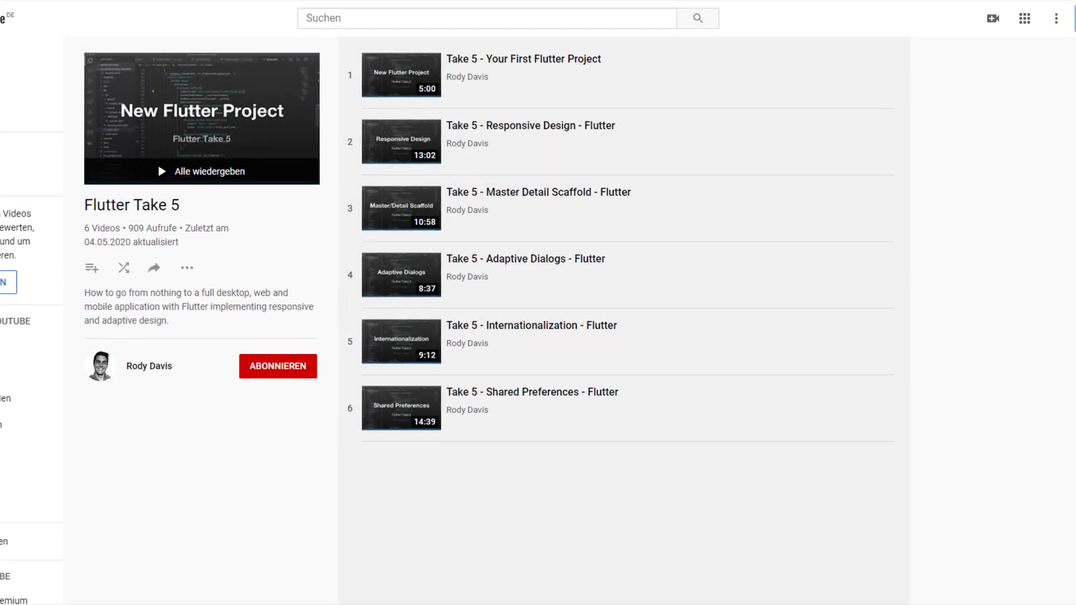
click(401, 208)
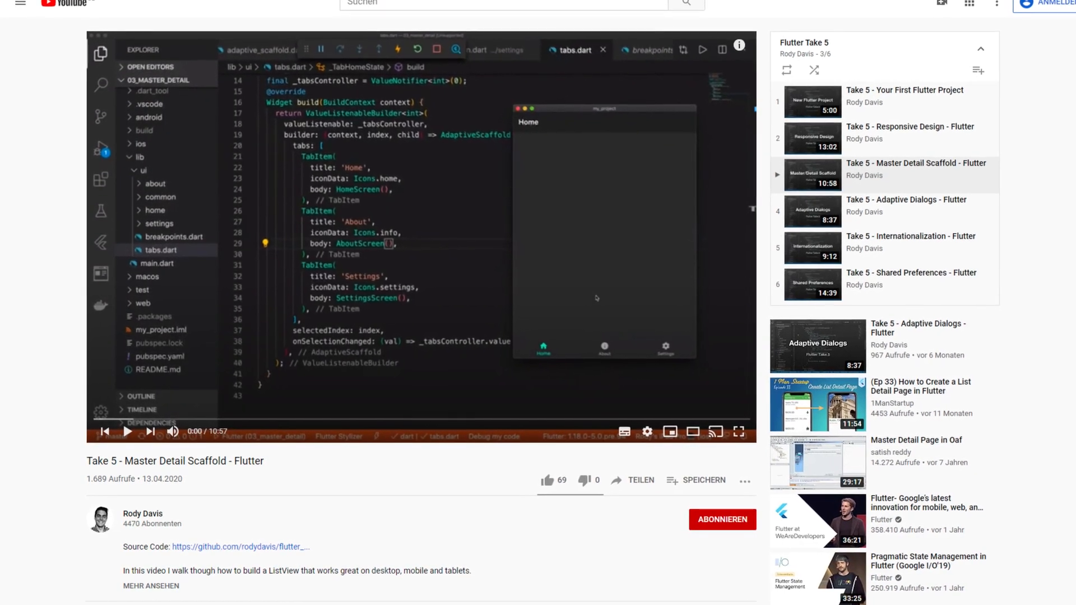